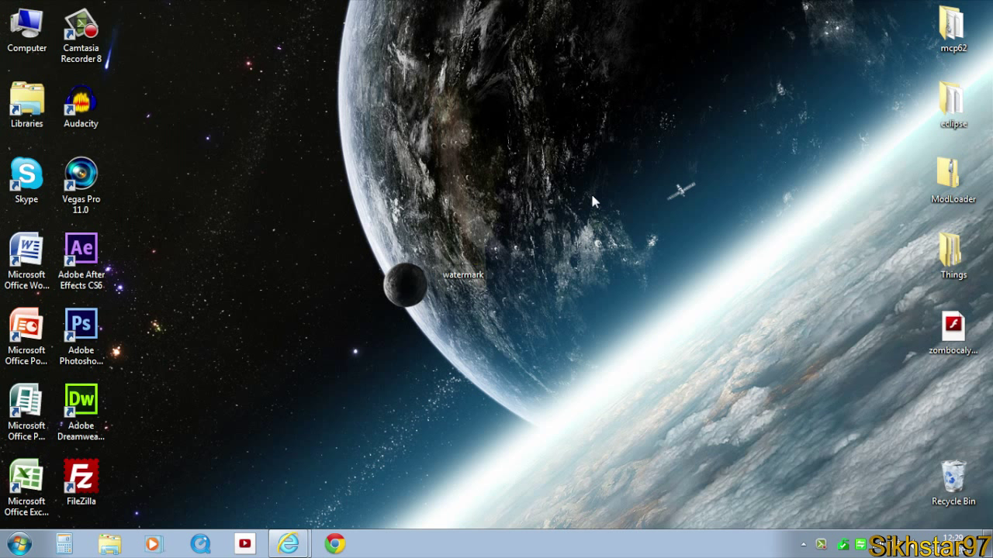
{"action": "mouse_move", "coordinate": [601, 190]}
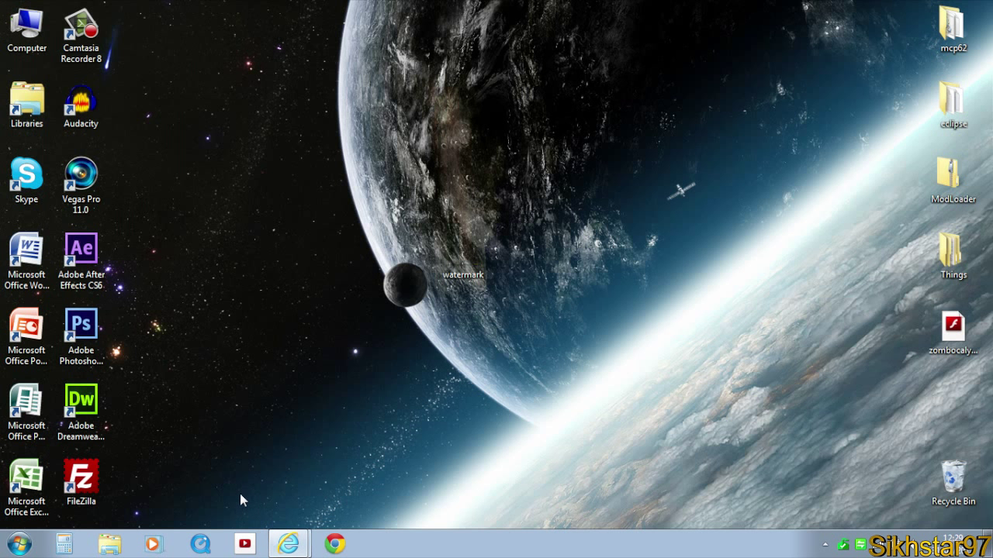
Bring up the signed-in account's Google+ home stream in Internet Explorer
{"action": "left_click", "coordinate": [287, 543]}
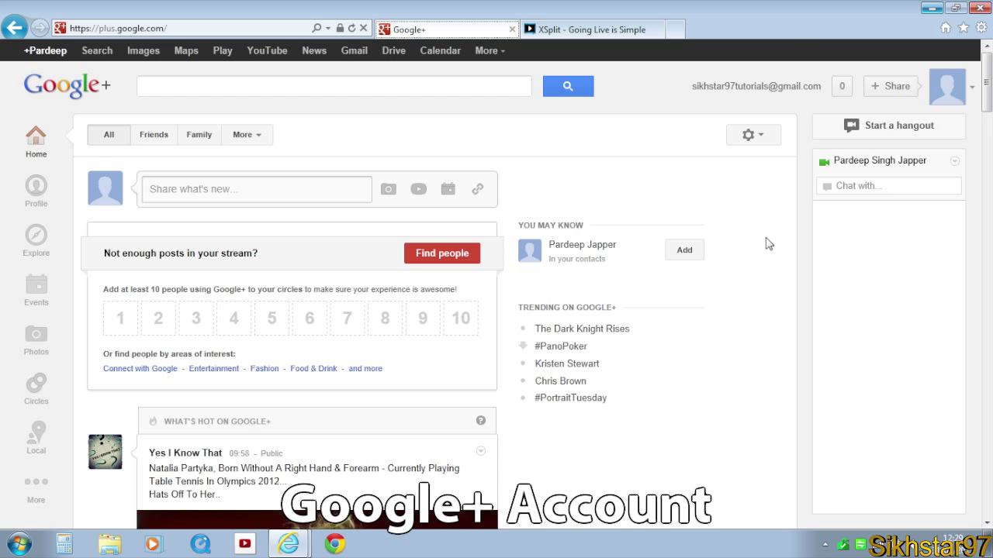
{"action": "mouse_move", "coordinate": [764, 85]}
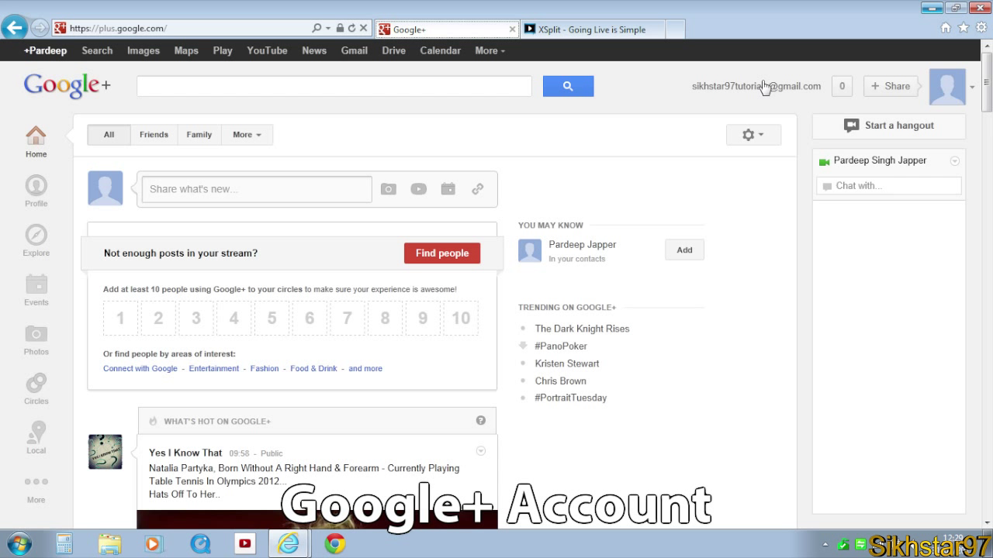
{"action": "mouse_move", "coordinate": [756, 80]}
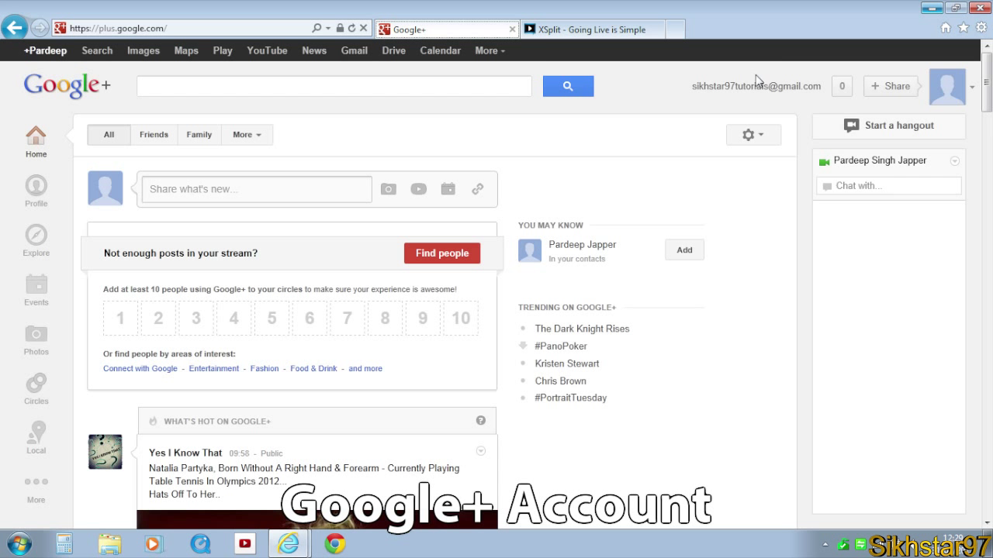
{"action": "mouse_move", "coordinate": [566, 64]}
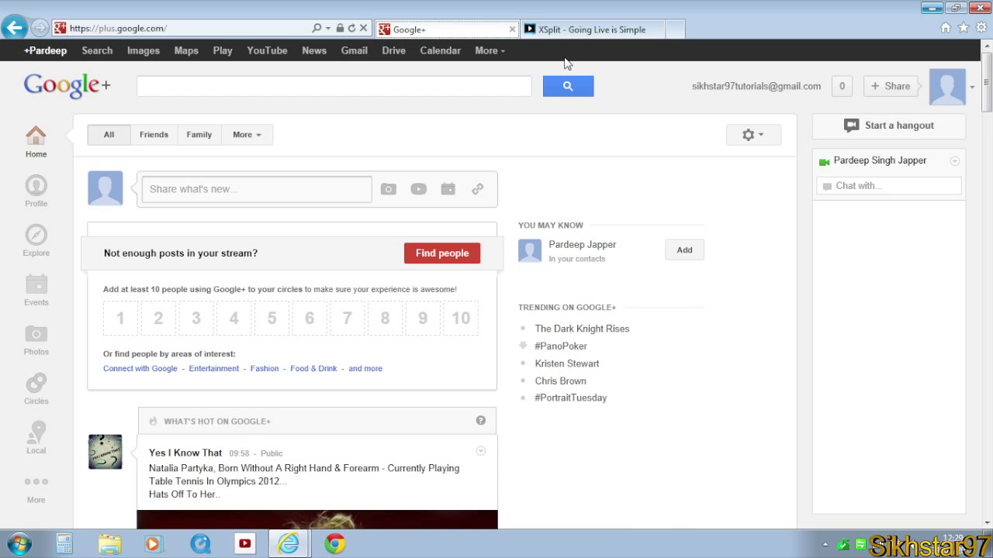
Switch to the xsplit.com tab and scroll through the Register Now and Download area
{"action": "left_click", "coordinate": [591, 30]}
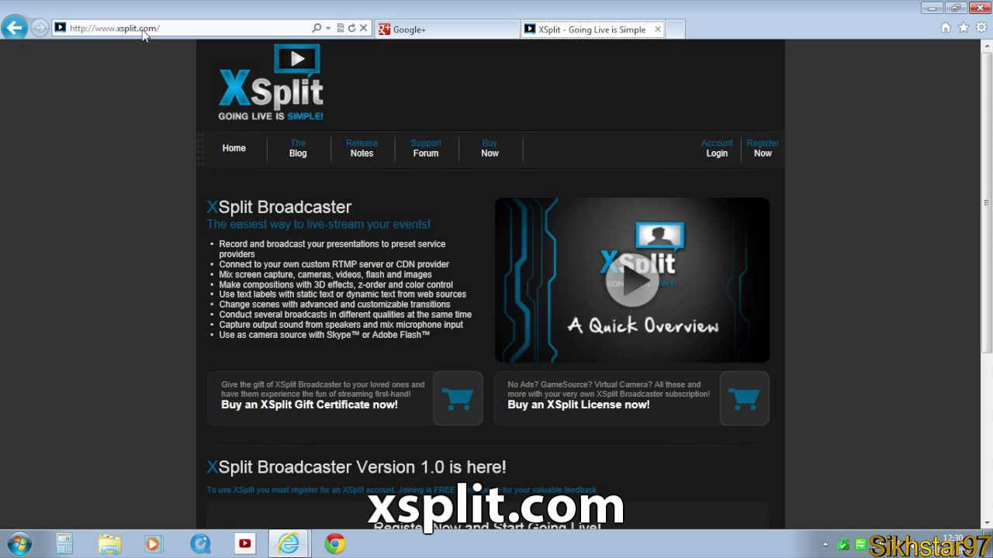
{"action": "scroll", "scroll_direction": "down", "scroll_amount": 3}
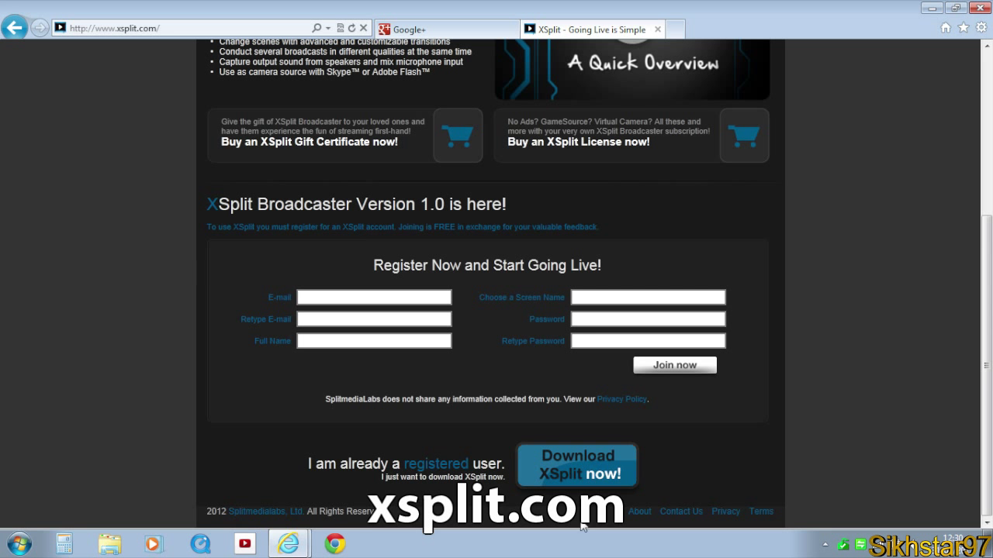
{"action": "scroll", "scroll_direction": "up", "scroll_amount": 3}
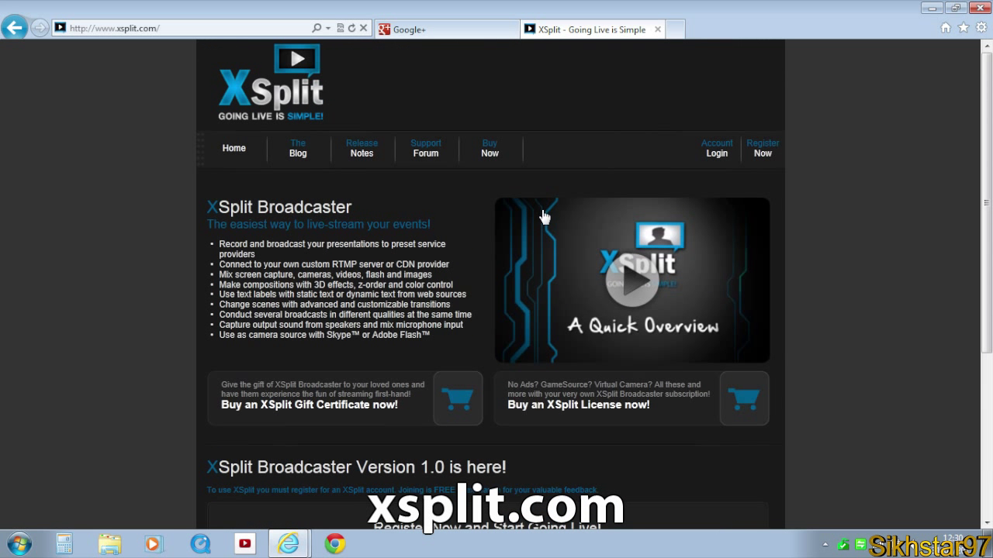
{"action": "mouse_move", "coordinate": [572, 30]}
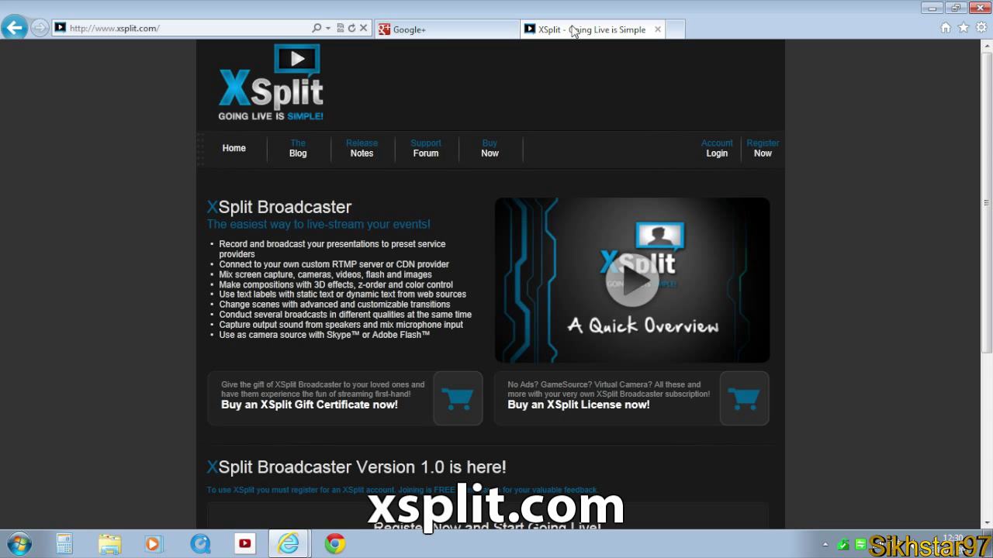
{"action": "scroll", "scroll_direction": "down", "scroll_amount": 3}
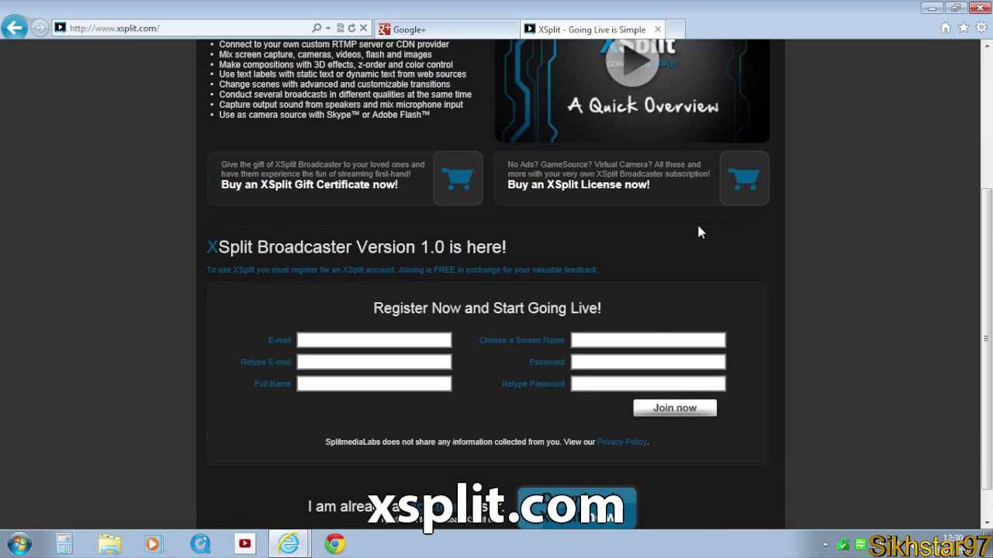
{"action": "scroll", "scroll_direction": "up", "scroll_amount": 3}
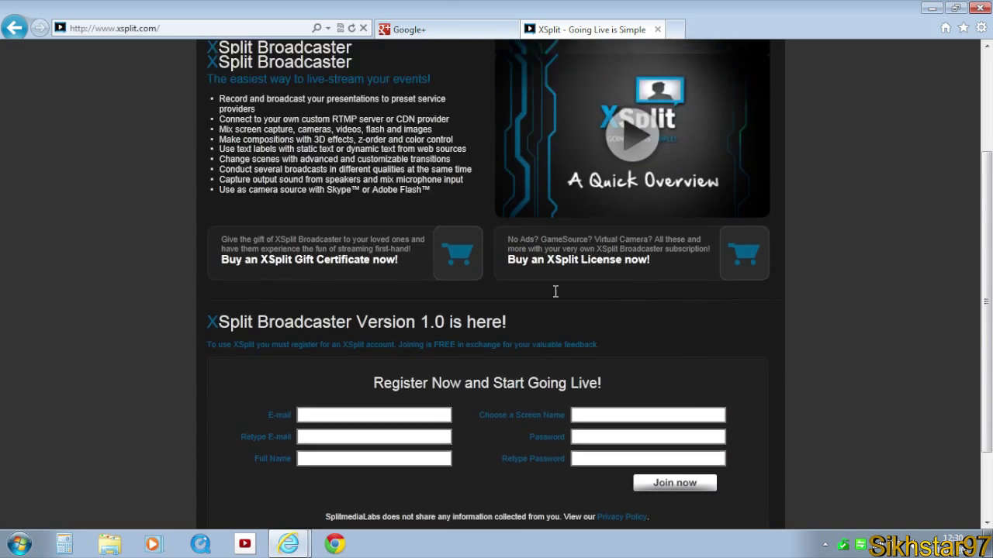
{"action": "scroll", "scroll_direction": "up", "scroll_amount": 3}
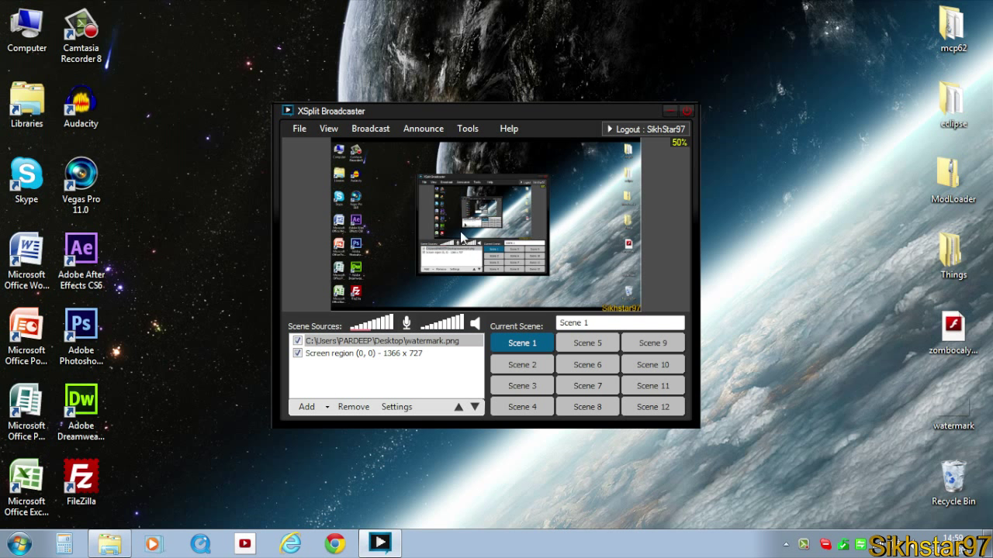
Show XSplit Broadcaster's Scene 1 with the watermark.png and Screen region sources
{"action": "left_click", "coordinate": [380, 341]}
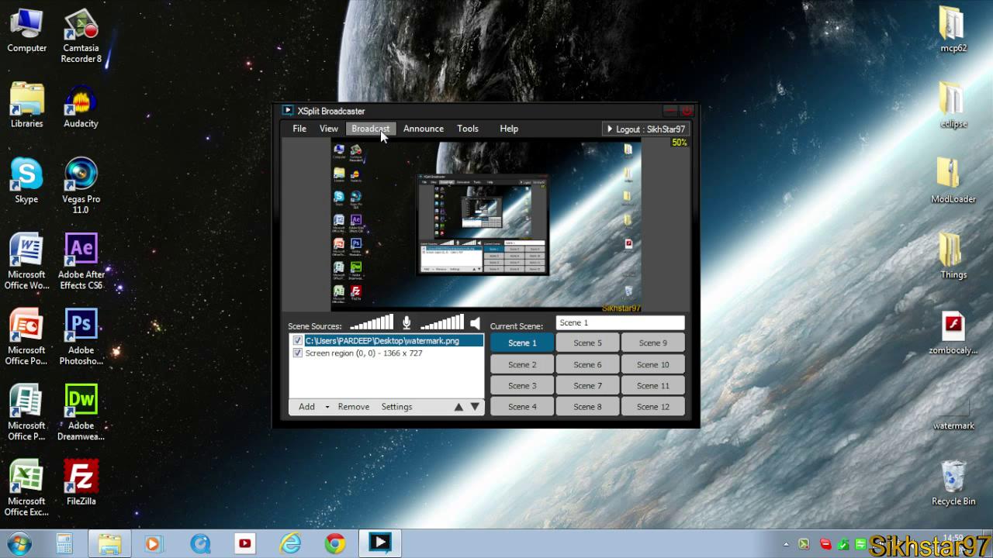
{"action": "mouse_move", "coordinate": [467, 128]}
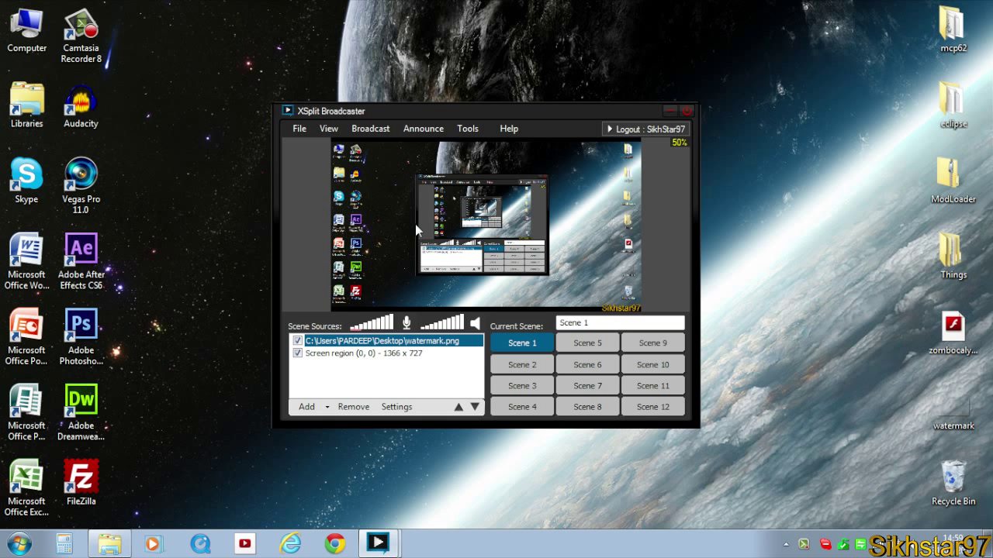
{"action": "mouse_move", "coordinate": [454, 225]}
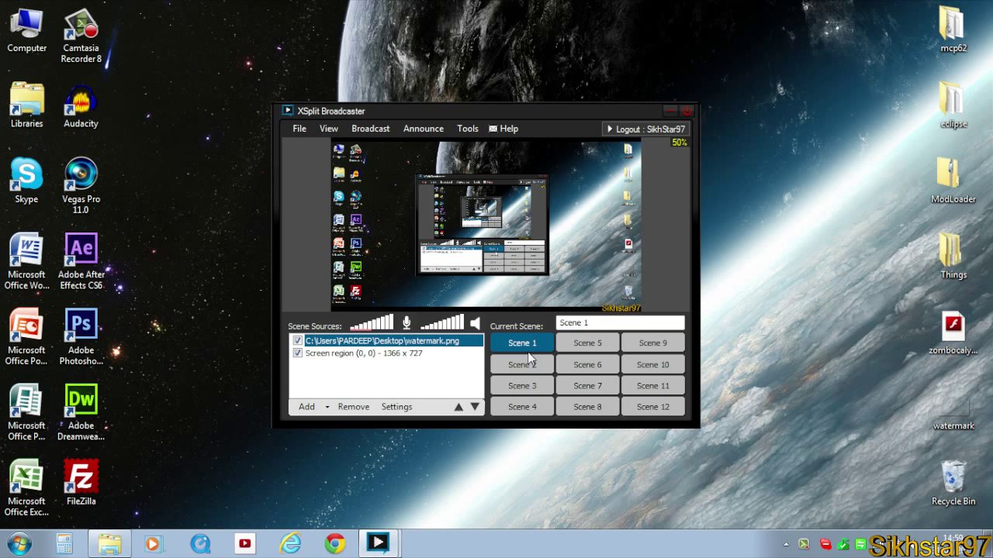
{"action": "mouse_move", "coordinate": [521, 150]}
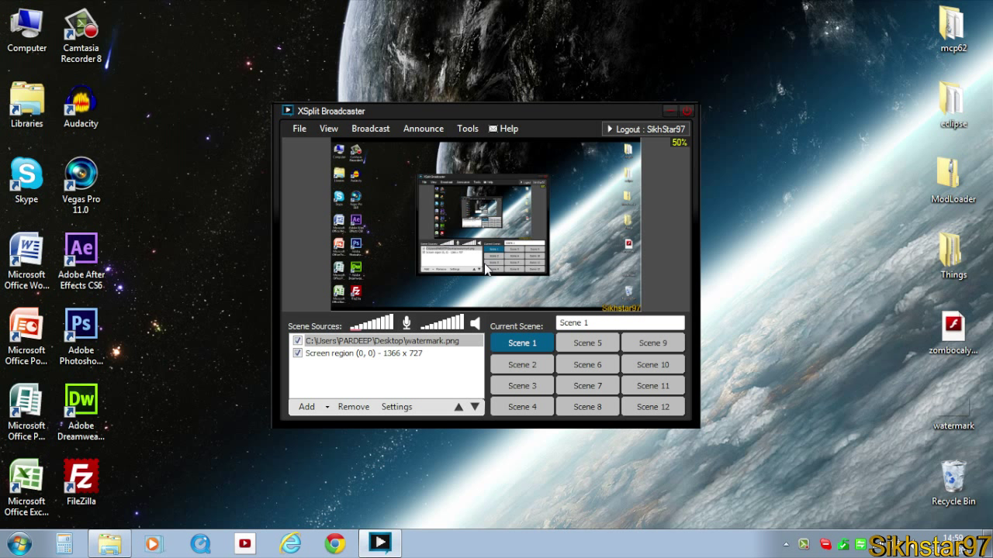
{"action": "mouse_move", "coordinate": [560, 216]}
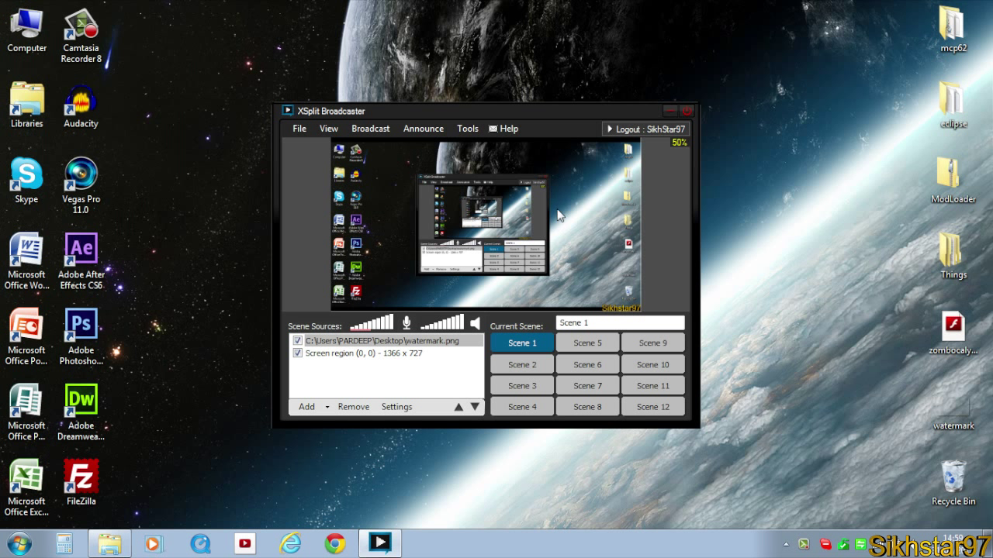
{"action": "mouse_move", "coordinate": [533, 216]}
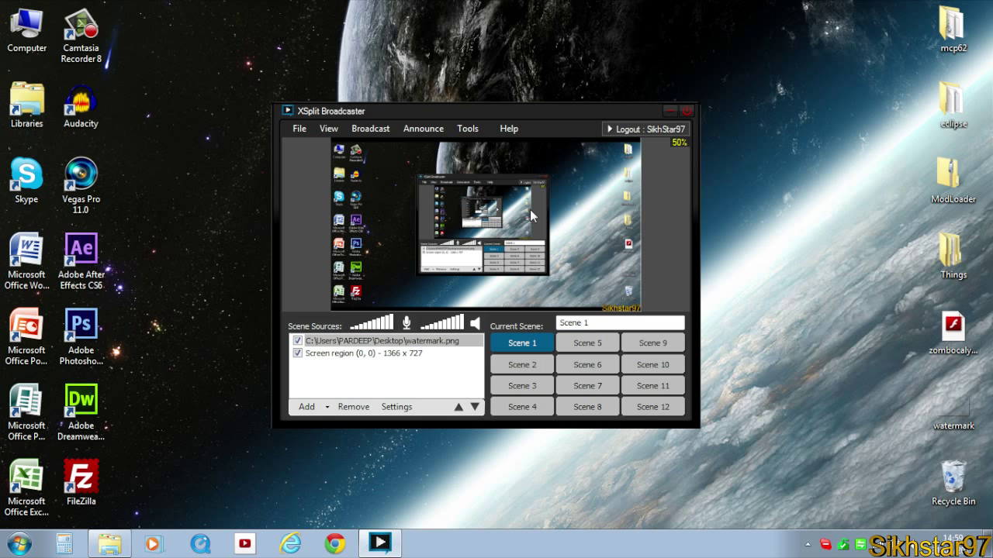
{"action": "mouse_move", "coordinate": [601, 264]}
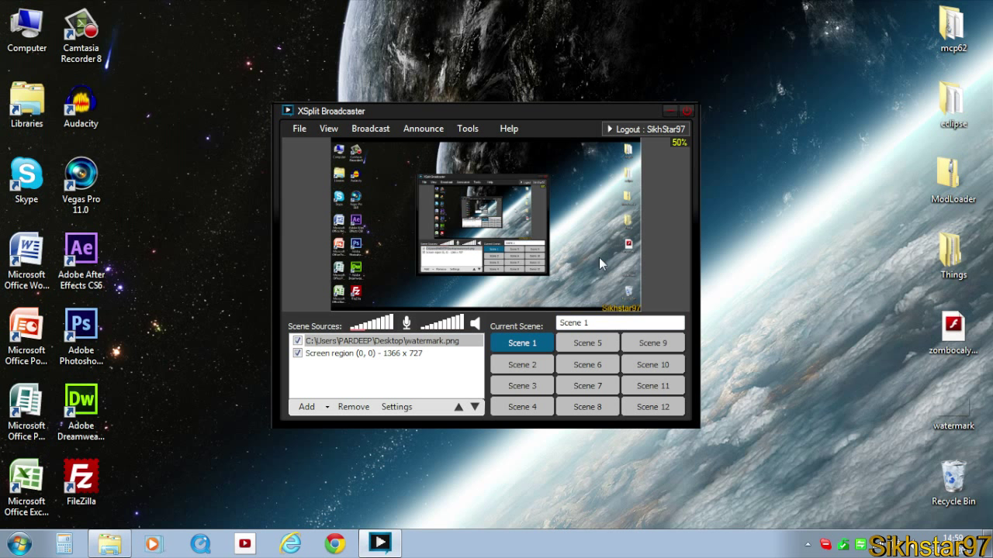
Rotate the Screen region source 180° on the 3D Y axis to mirror it
{"action": "left_click", "coordinate": [387, 340]}
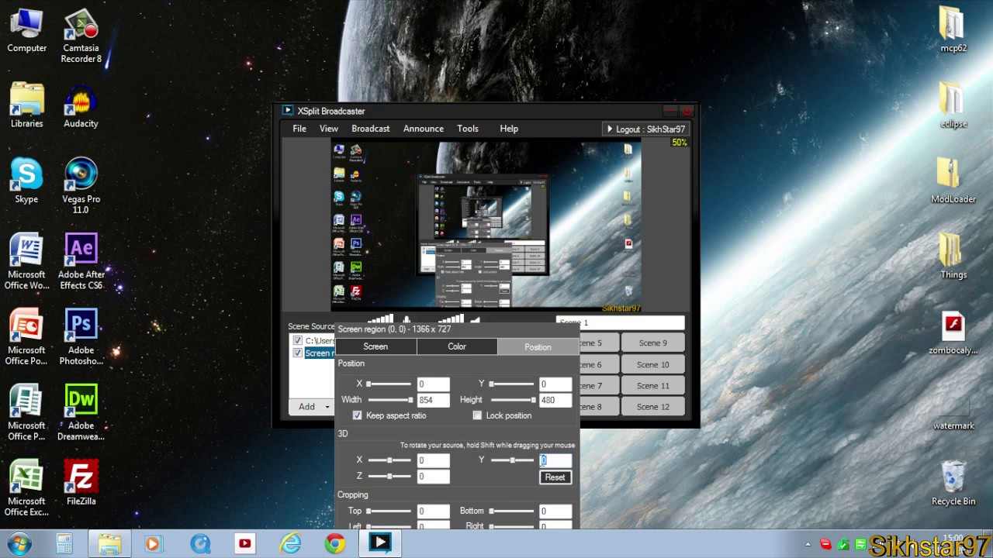
{"action": "left_click_drag", "start_coordinate": [535, 461], "coordinate": [512, 461]}
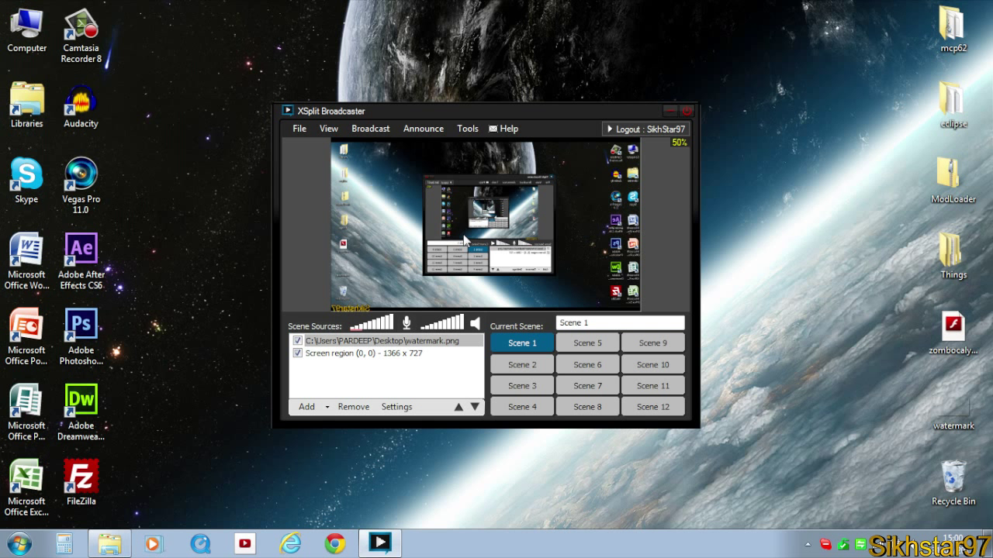
{"action": "mouse_move", "coordinate": [650, 186]}
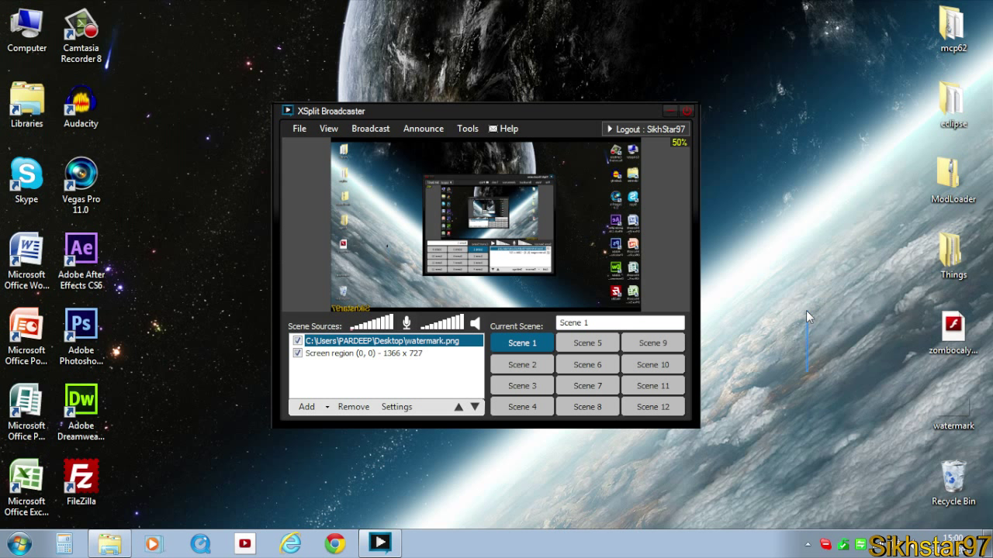
{"action": "mouse_move", "coordinate": [221, 42]}
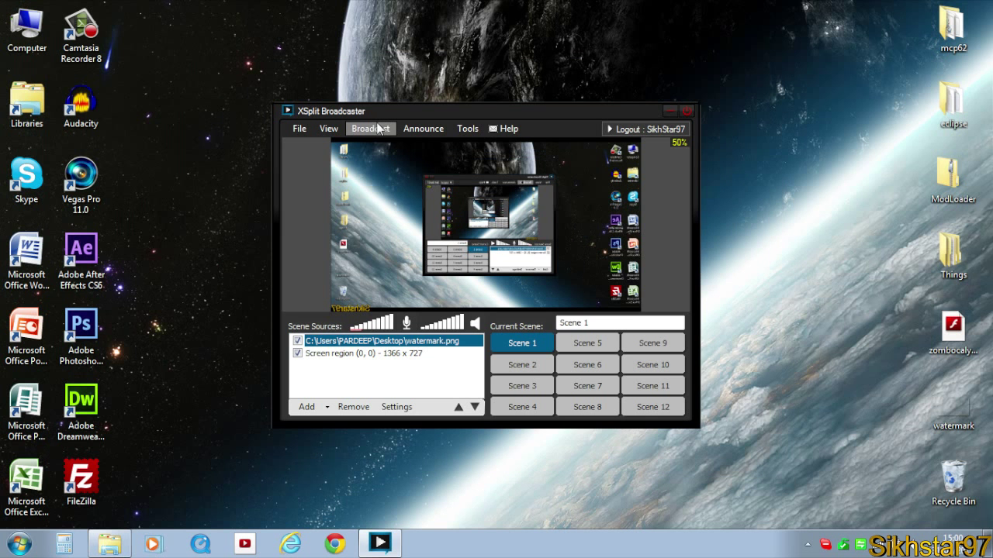
{"action": "left_click", "coordinate": [370, 128]}
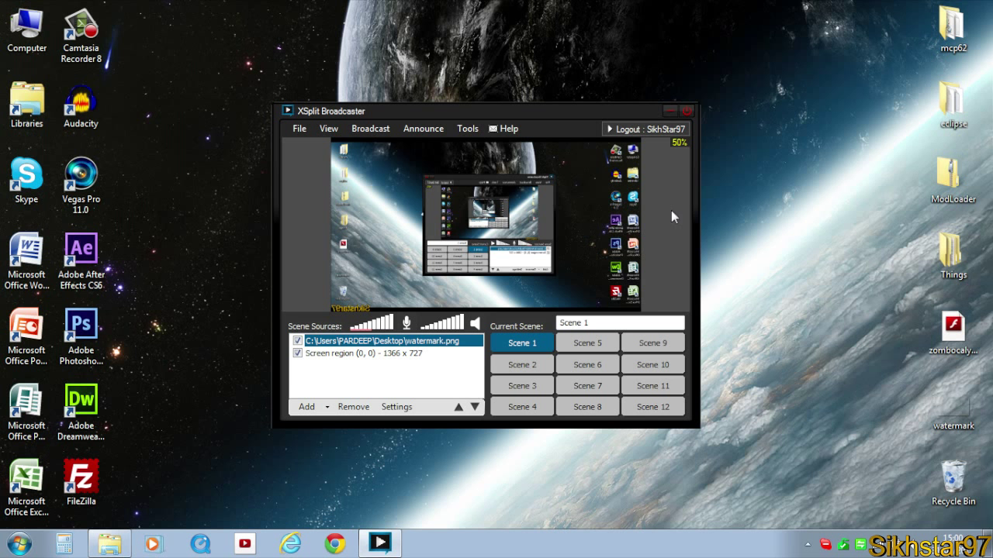
{"action": "mouse_move", "coordinate": [657, 210]}
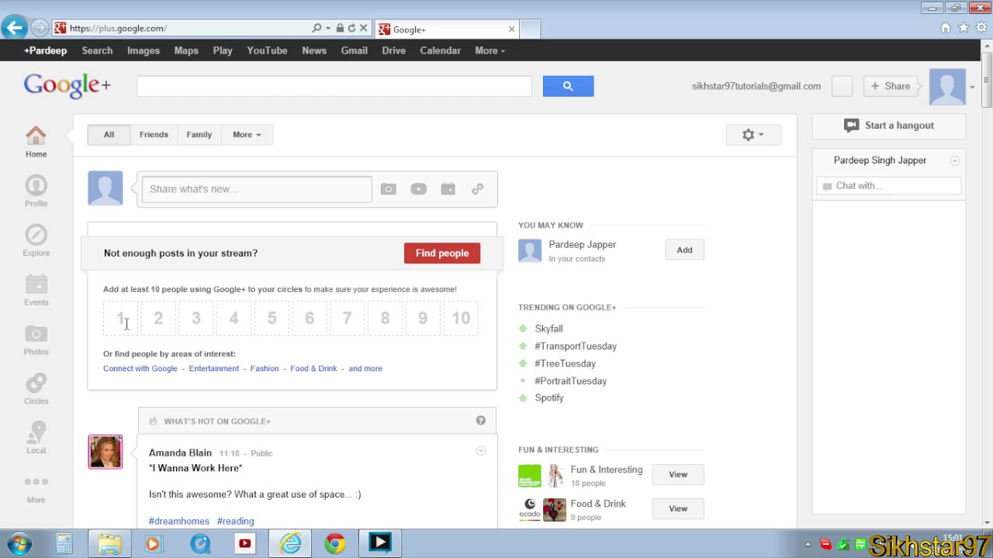
{"action": "mouse_move", "coordinate": [867, 135]}
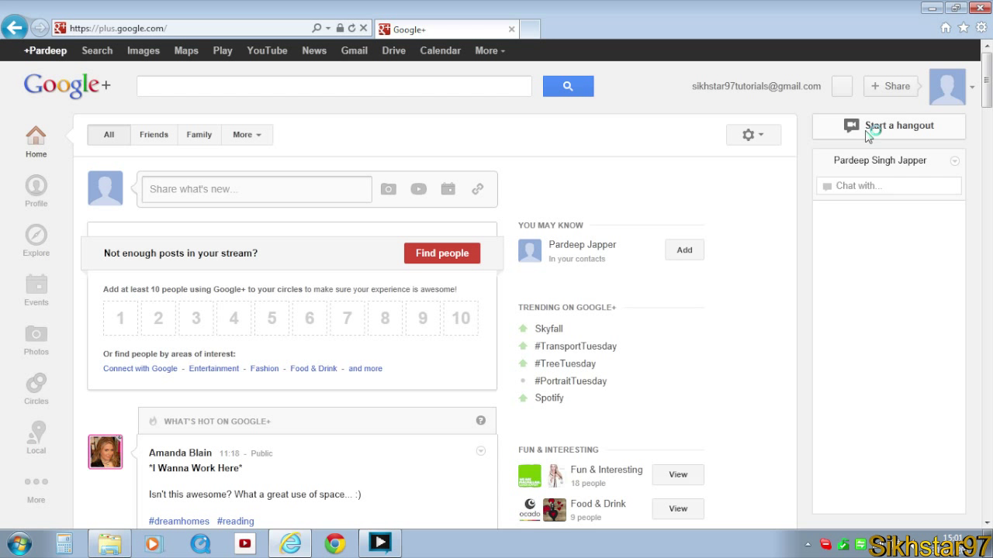
Start a hangout from the Google+ home page and let Hangouts load
{"action": "left_click", "coordinate": [894, 126]}
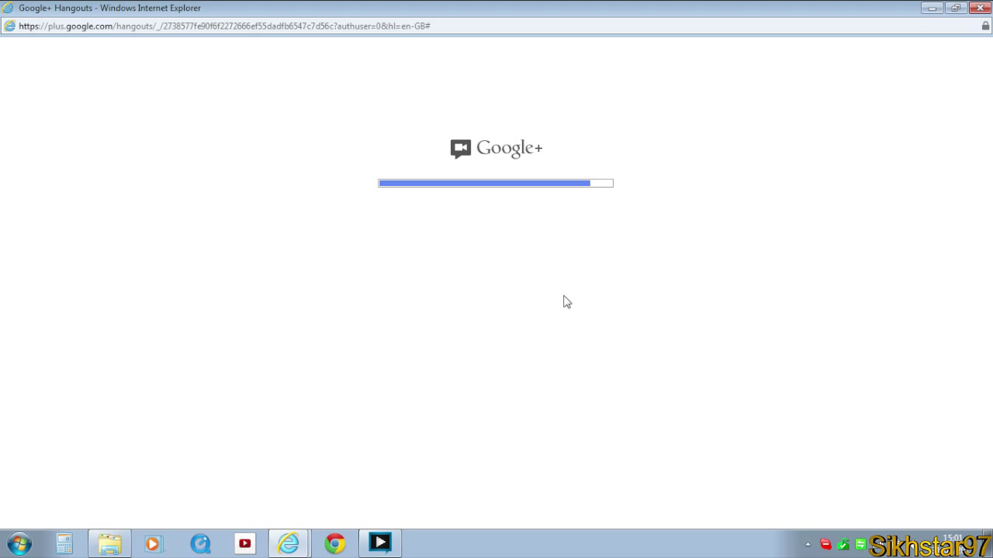
{"action": "mouse_move", "coordinate": [582, 221]}
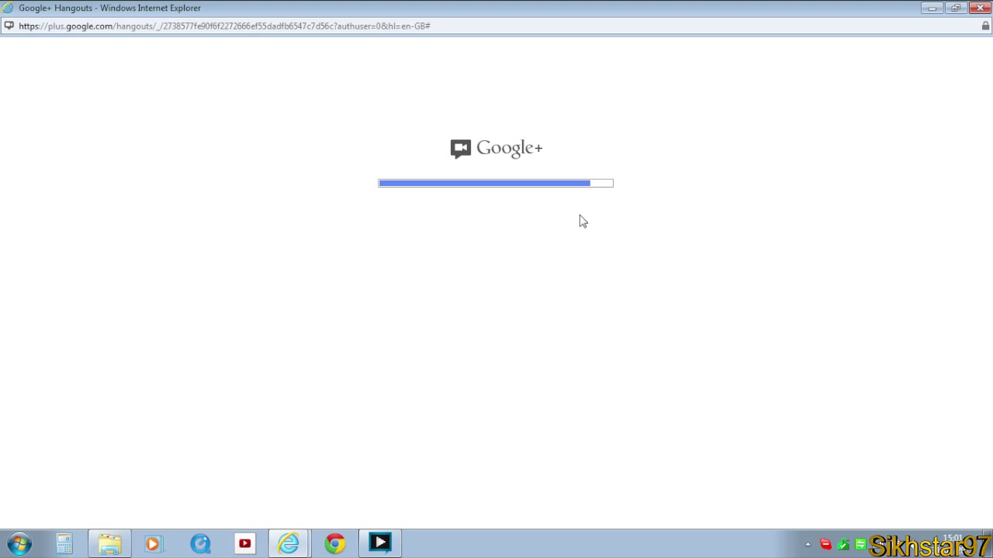
{"action": "mouse_move", "coordinate": [590, 198]}
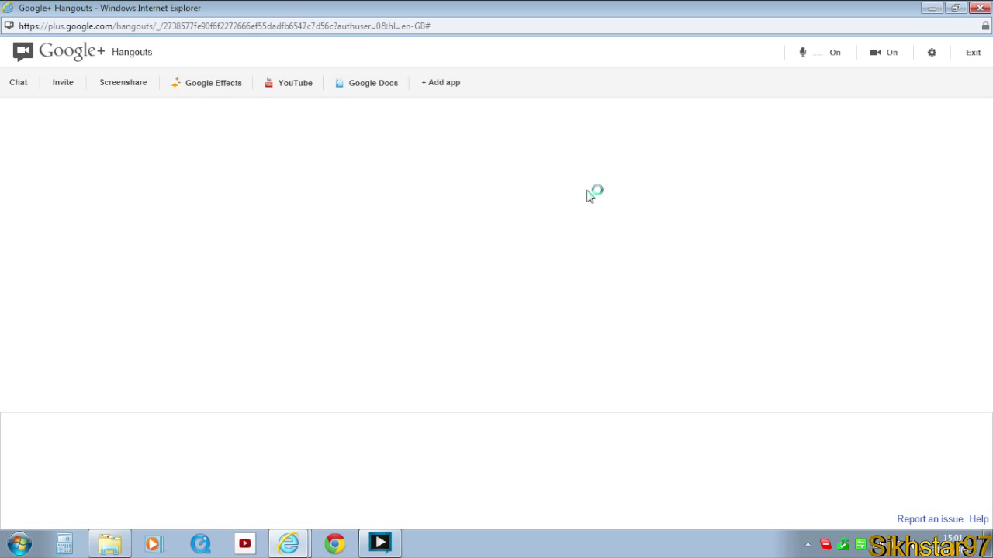
{"action": "mouse_move", "coordinate": [244, 240]}
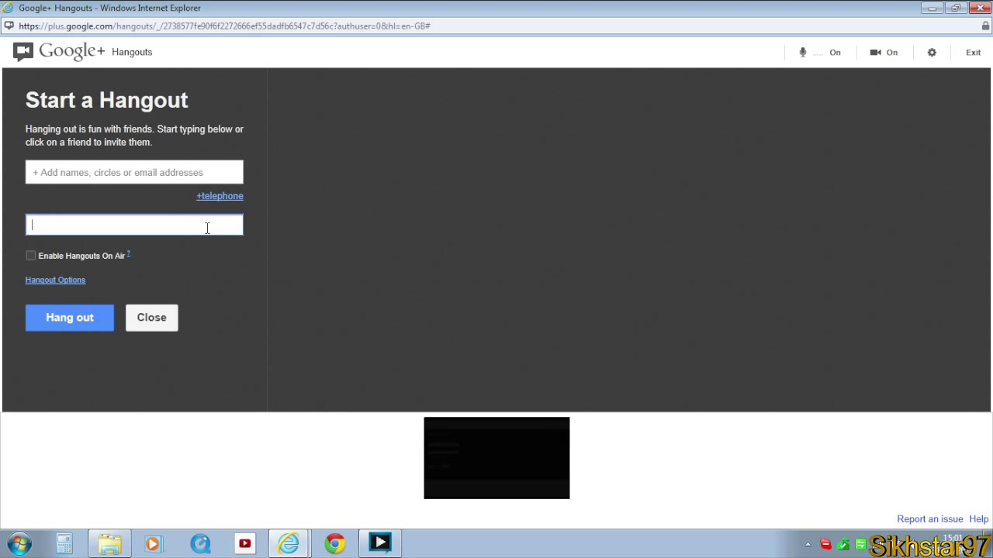
Name the new hangout 'Test'
{"action": "type", "text": "Test"}
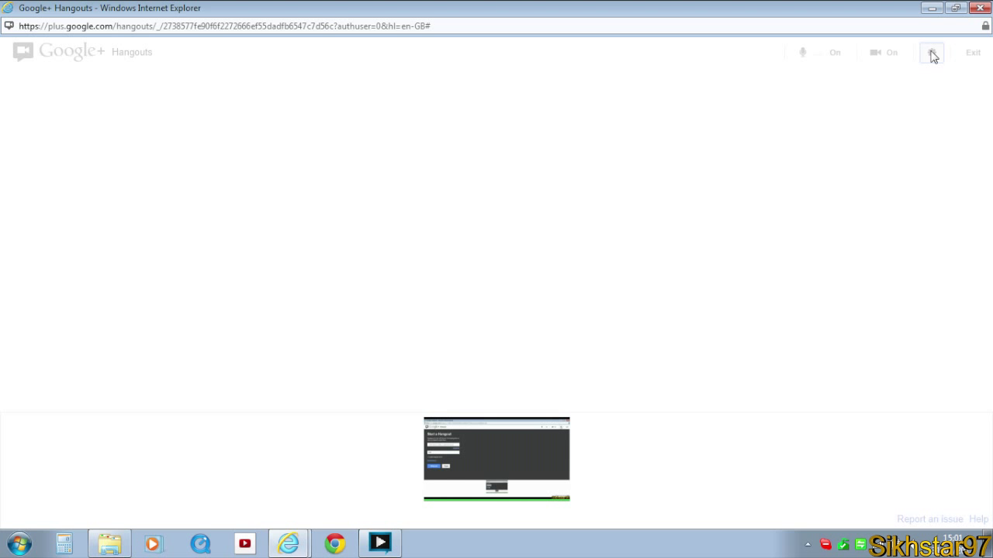
Save Hangouts settings: XSplitBroadcaster camera, Gioteck headset microphone, Default device speakers
{"action": "left_click", "coordinate": [930, 52]}
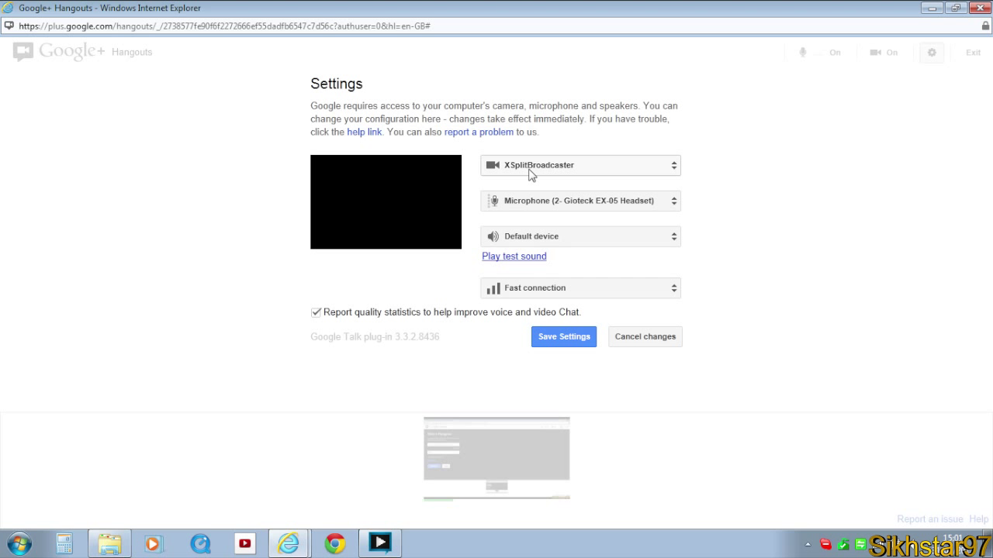
{"action": "left_click", "coordinate": [579, 164]}
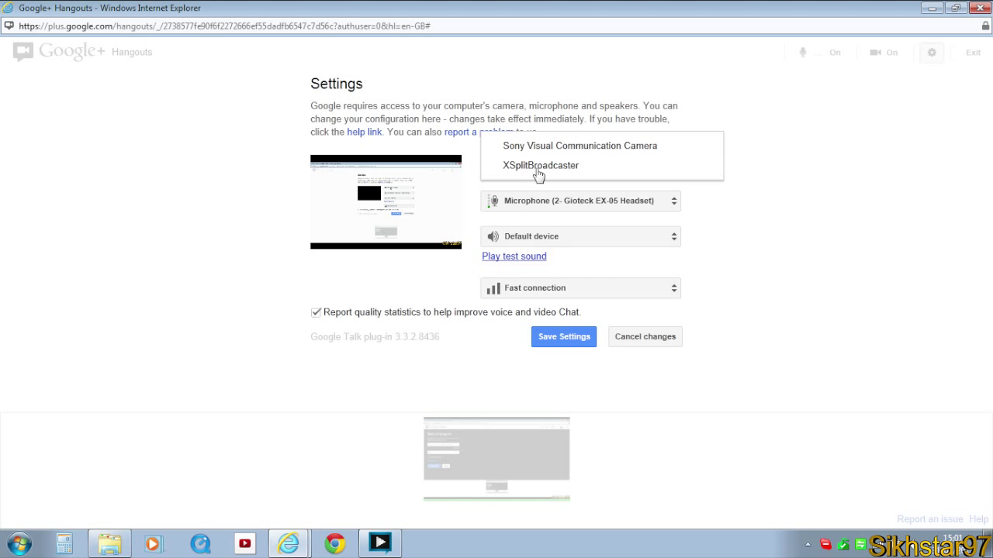
{"action": "left_click", "coordinate": [540, 164]}
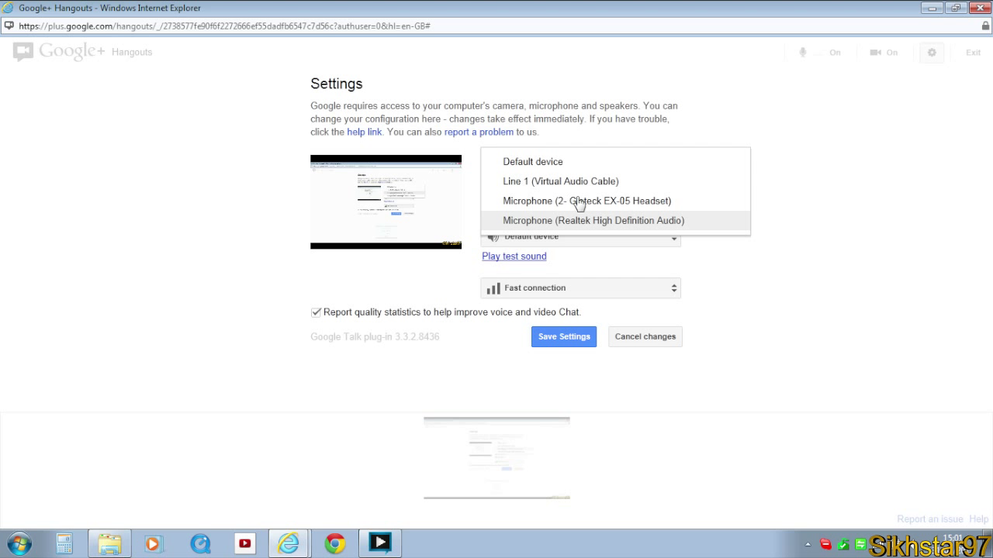
{"action": "left_click", "coordinate": [588, 201]}
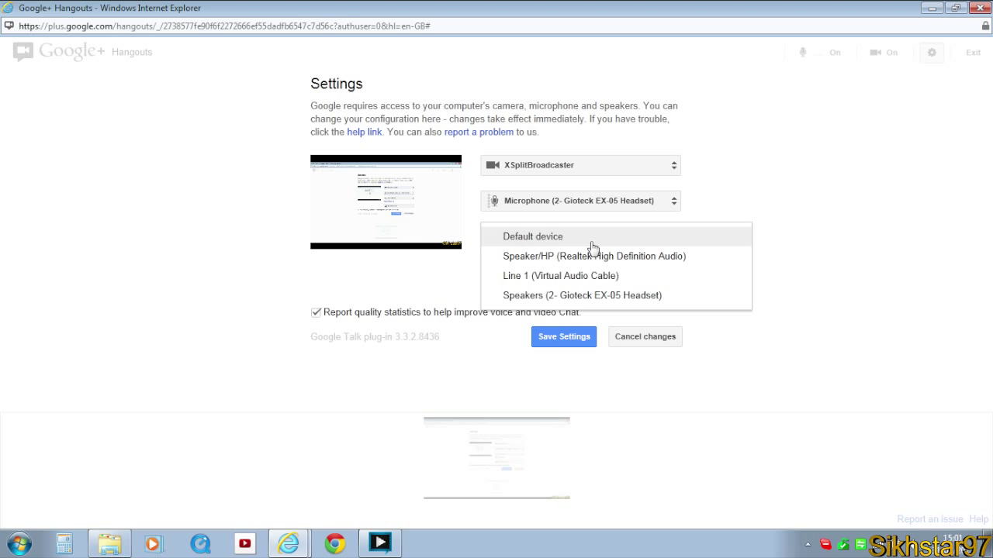
{"action": "mouse_move", "coordinate": [695, 256]}
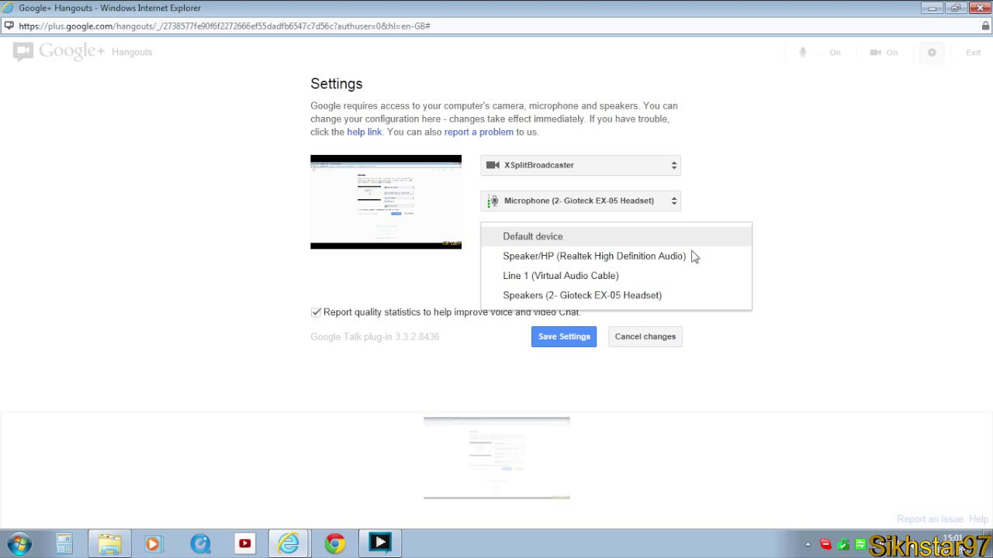
{"action": "left_click", "coordinate": [532, 235]}
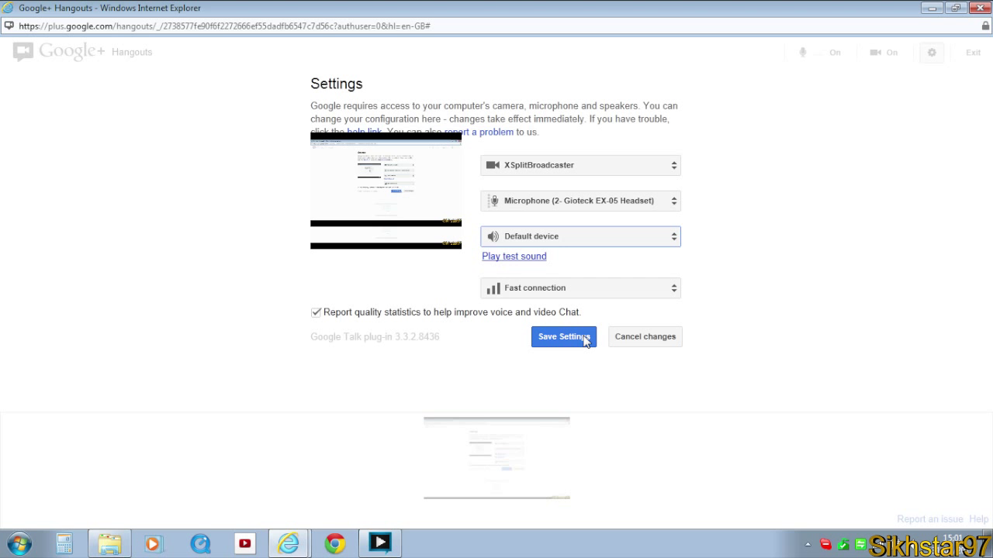
{"action": "left_click", "coordinate": [564, 336]}
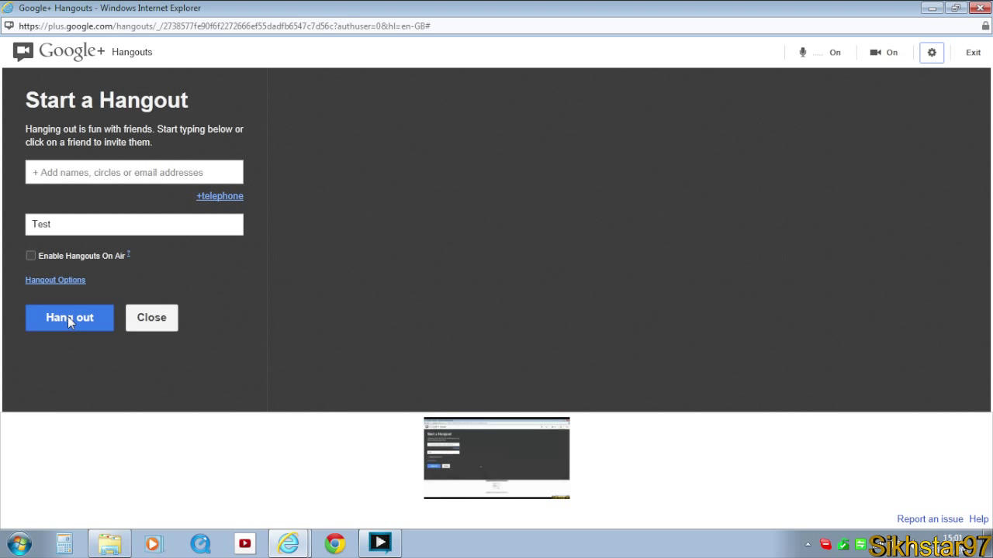
Launch the 'Test' hangout so the participant's screen video appears
{"action": "left_click", "coordinate": [69, 318]}
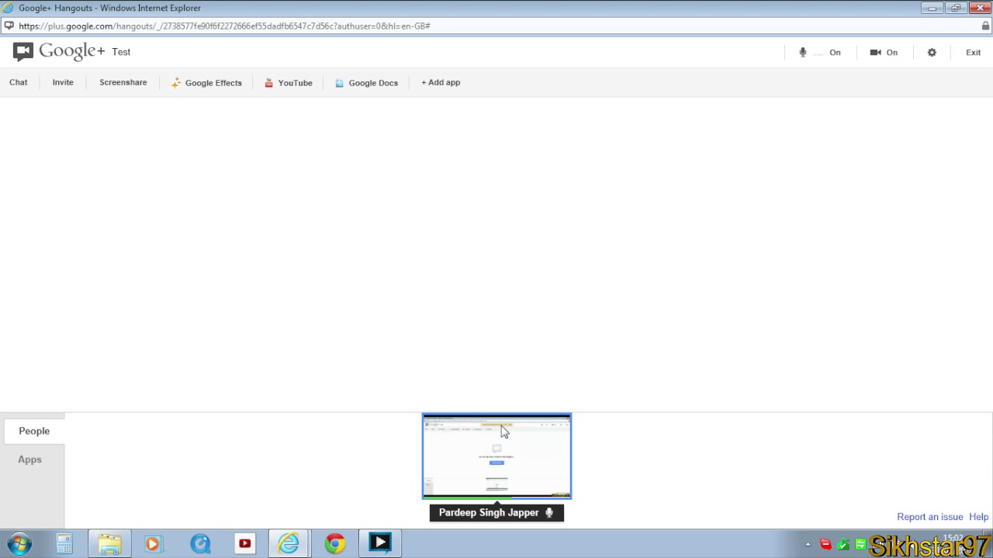
Show the participant's XSplit screen feed in the hangout's main view
{"action": "left_click", "coordinate": [496, 456]}
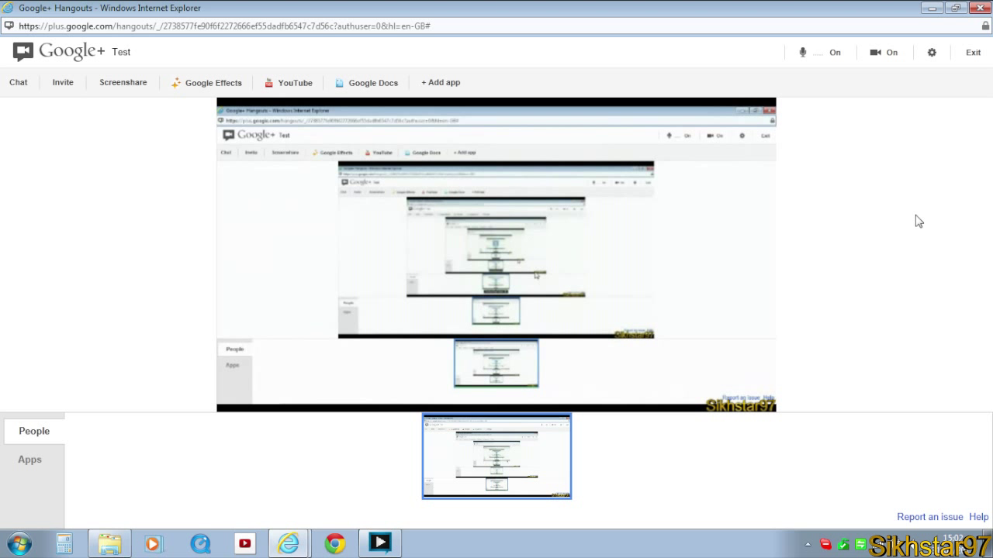
{"action": "mouse_move", "coordinate": [566, 321]}
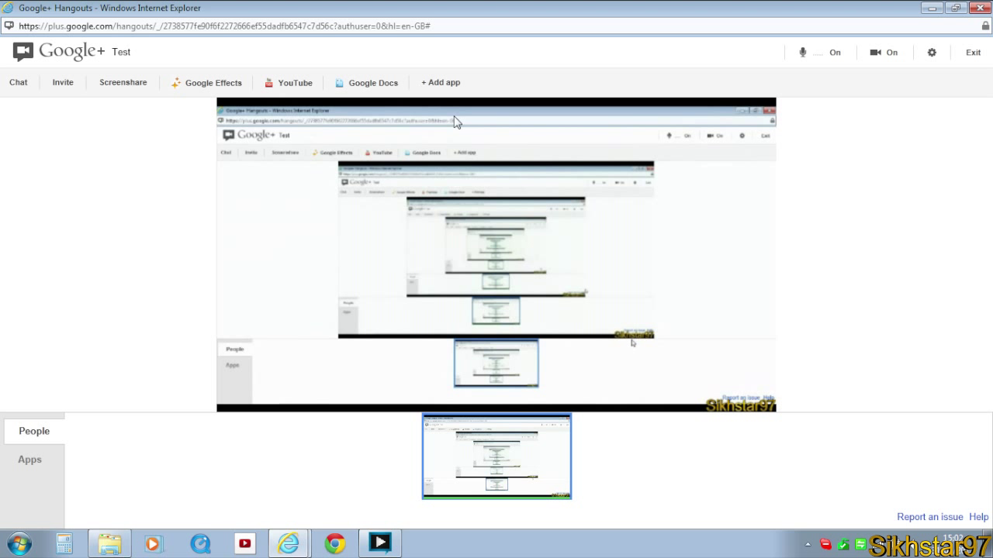
{"action": "mouse_move", "coordinate": [375, 184]}
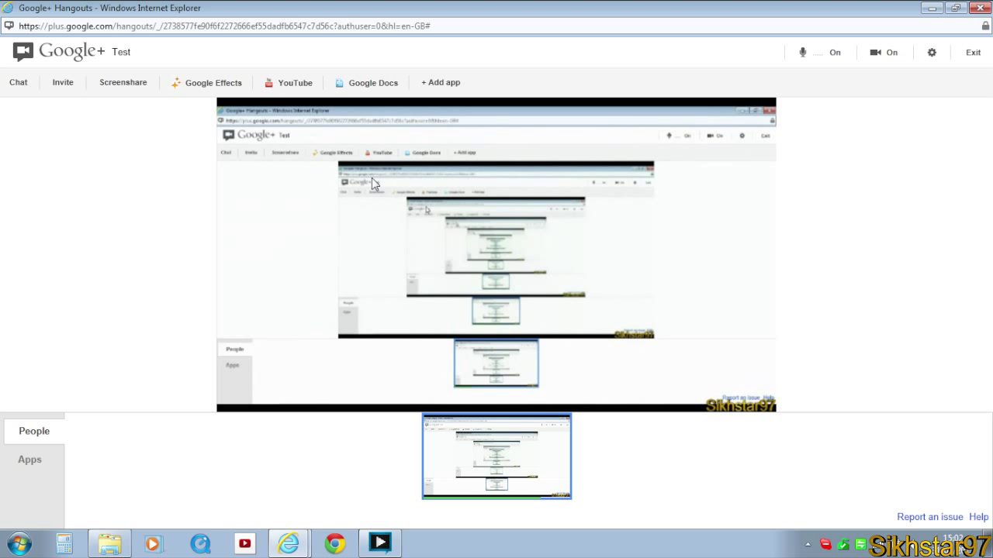
{"action": "mouse_move", "coordinate": [541, 257]}
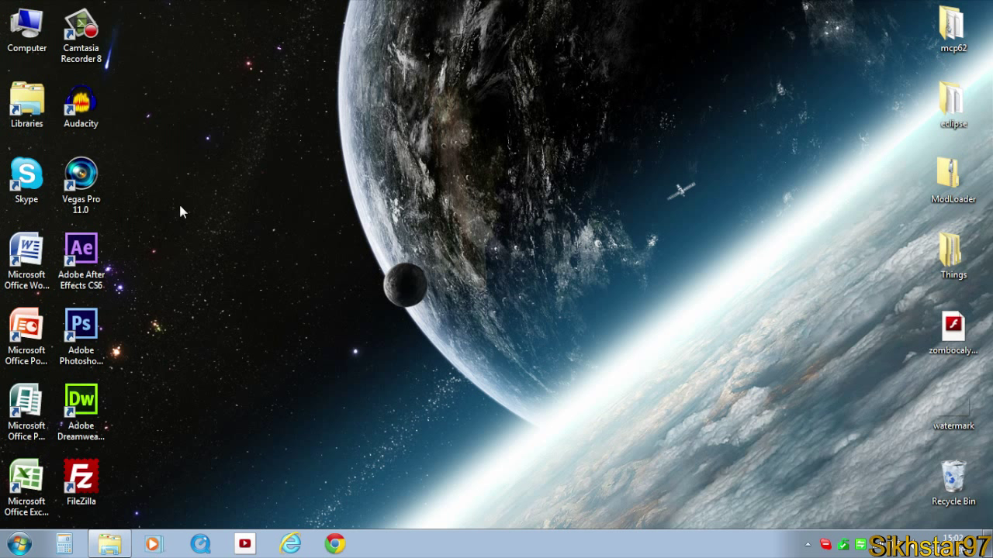
{"action": "left_click_drag", "start_coordinate": [183, 211], "coordinate": [419, 326]}
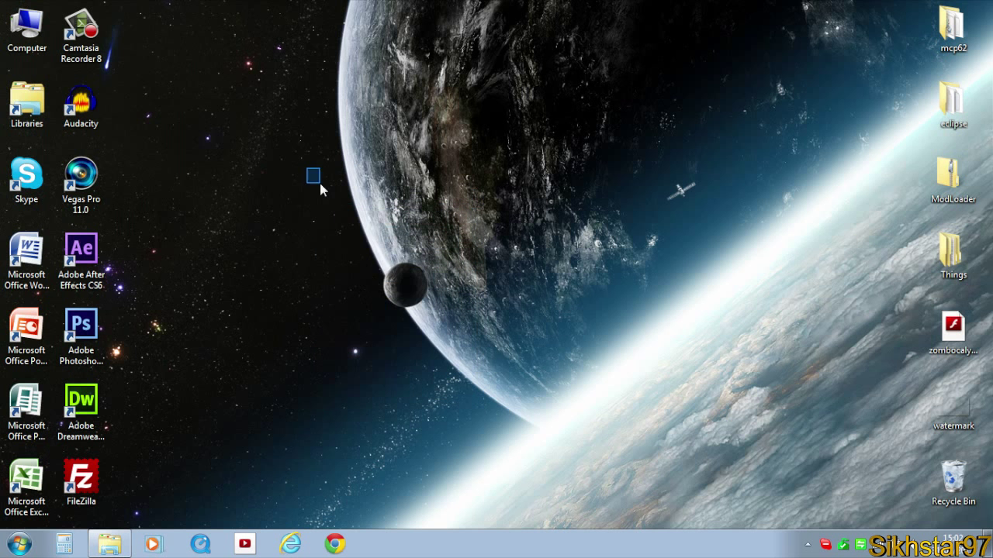
{"action": "left_click_drag", "start_coordinate": [318, 176], "coordinate": [518, 468]}
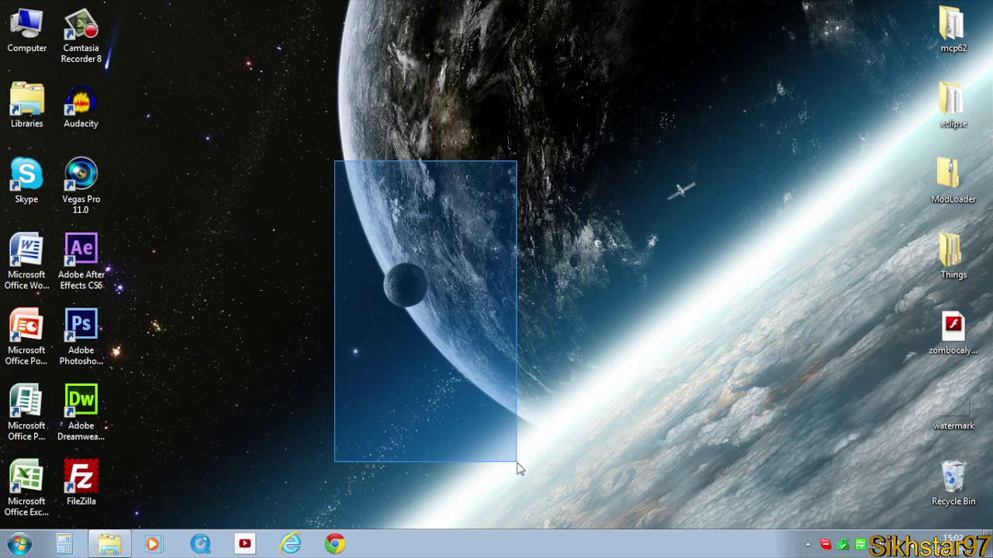
{"action": "left_click", "coordinate": [518, 467]}
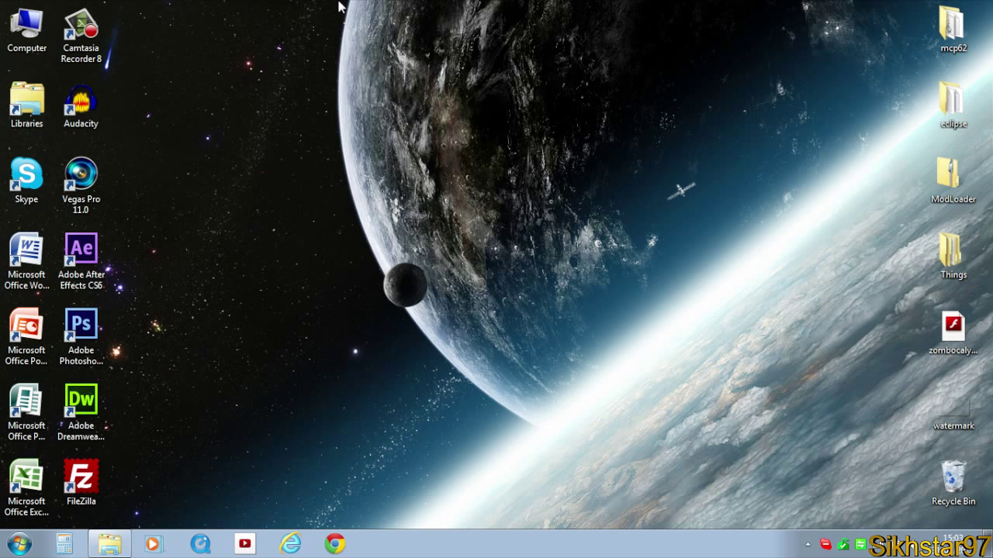
{"action": "left_click_drag", "start_coordinate": [341, 6], "coordinate": [403, 200]}
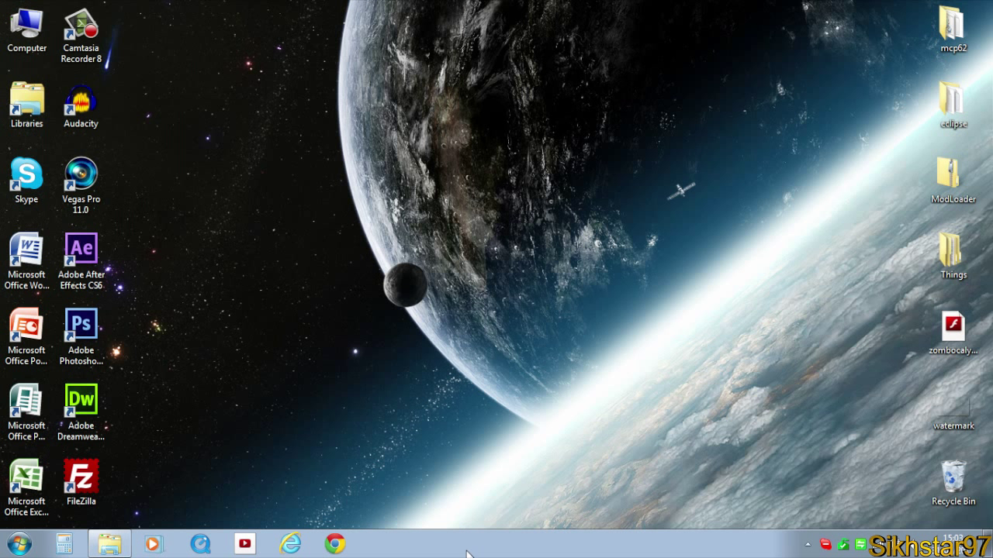
{"action": "mouse_move", "coordinate": [462, 550]}
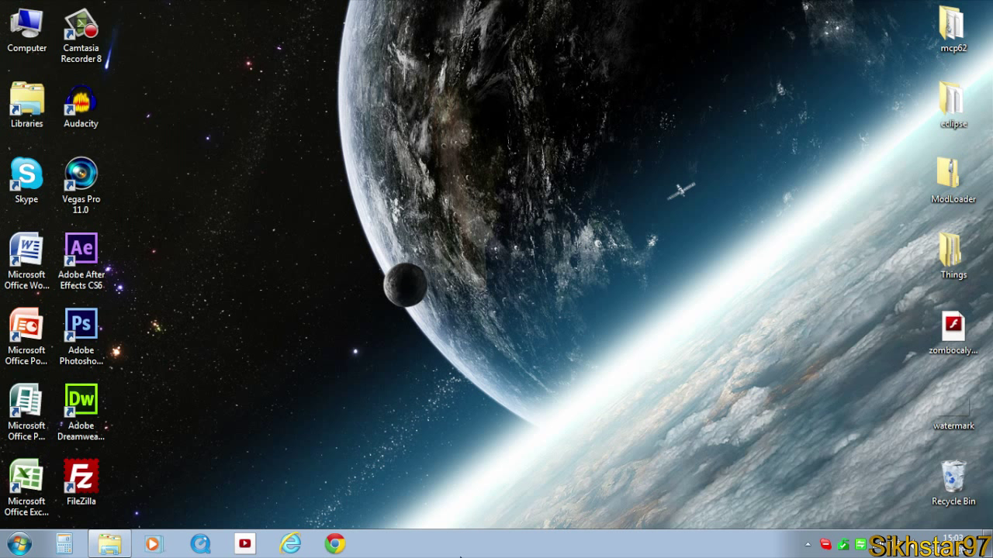